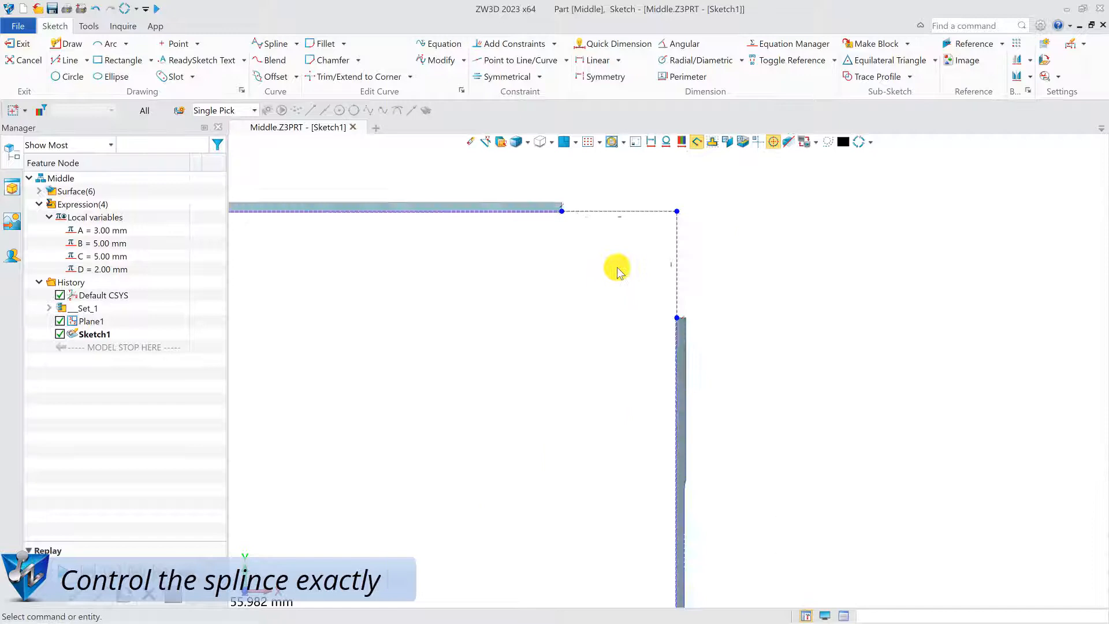
# Sketch a spline from the horizontal line's end curving toward the vertical line's end
pyautogui.click(270, 43)
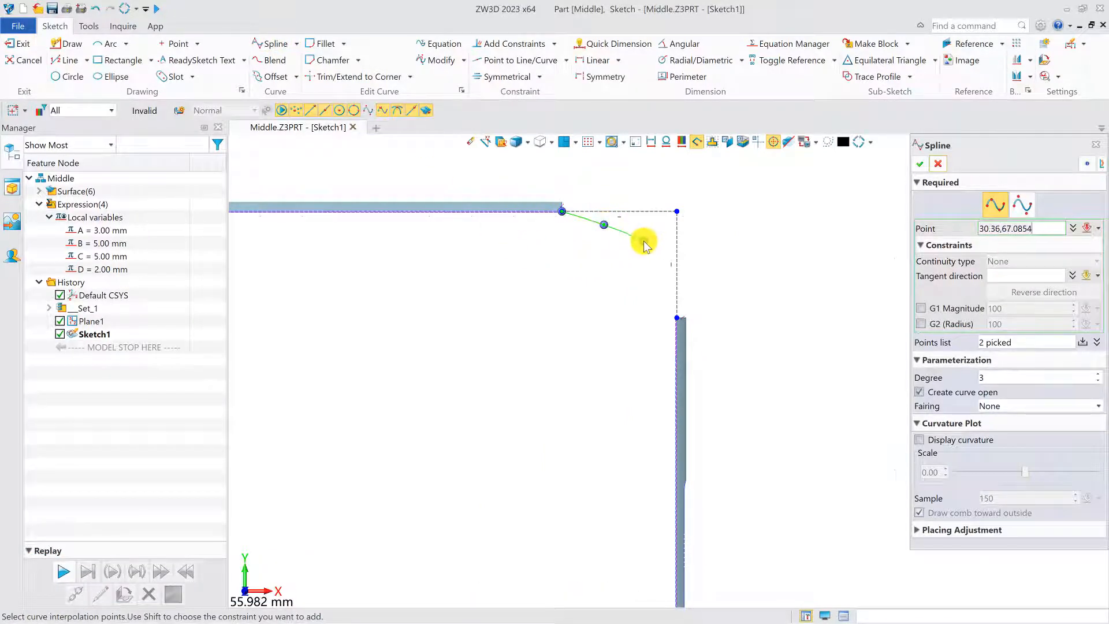
pyautogui.click(677, 317)
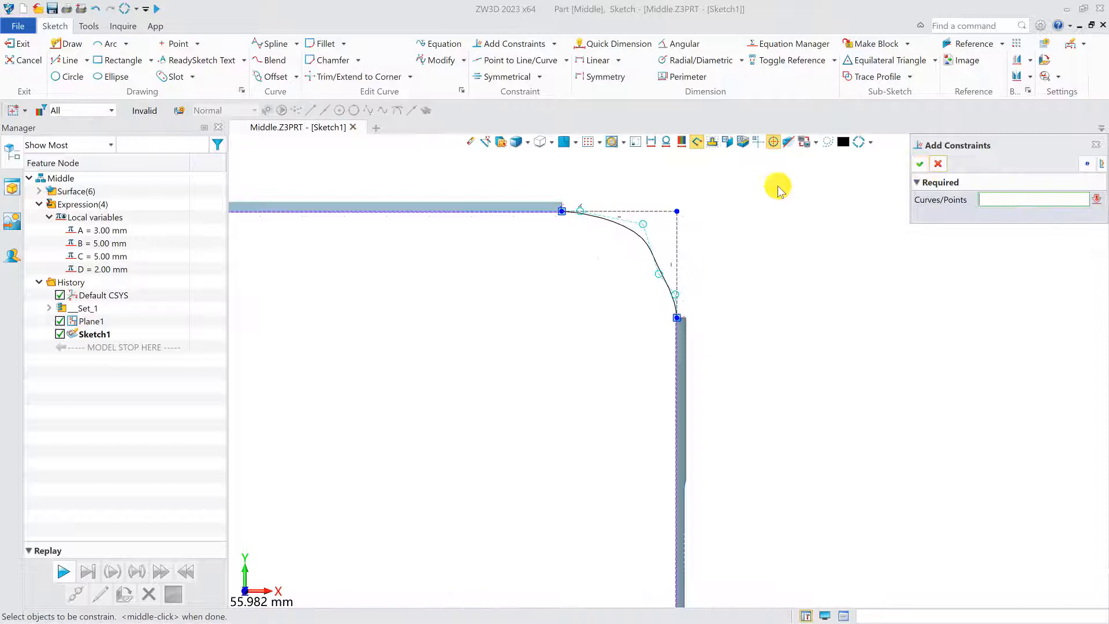
# Constrain the spline tangent to both lines and dimension its points 5.00 and 3.00 mm
pyautogui.click(677, 244)
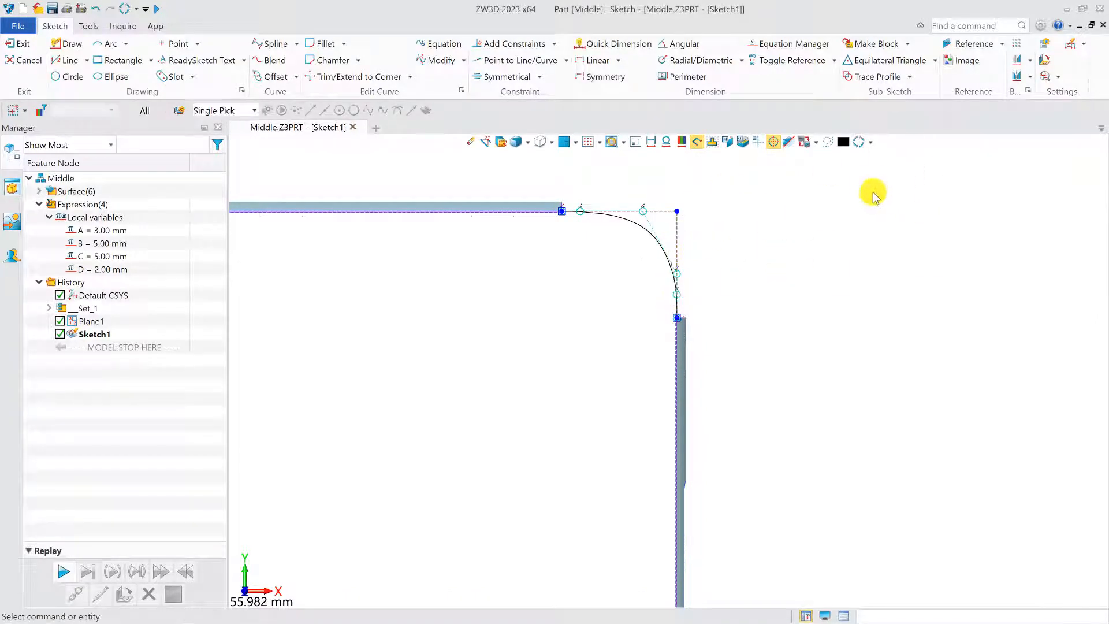
pyautogui.click(616, 42)
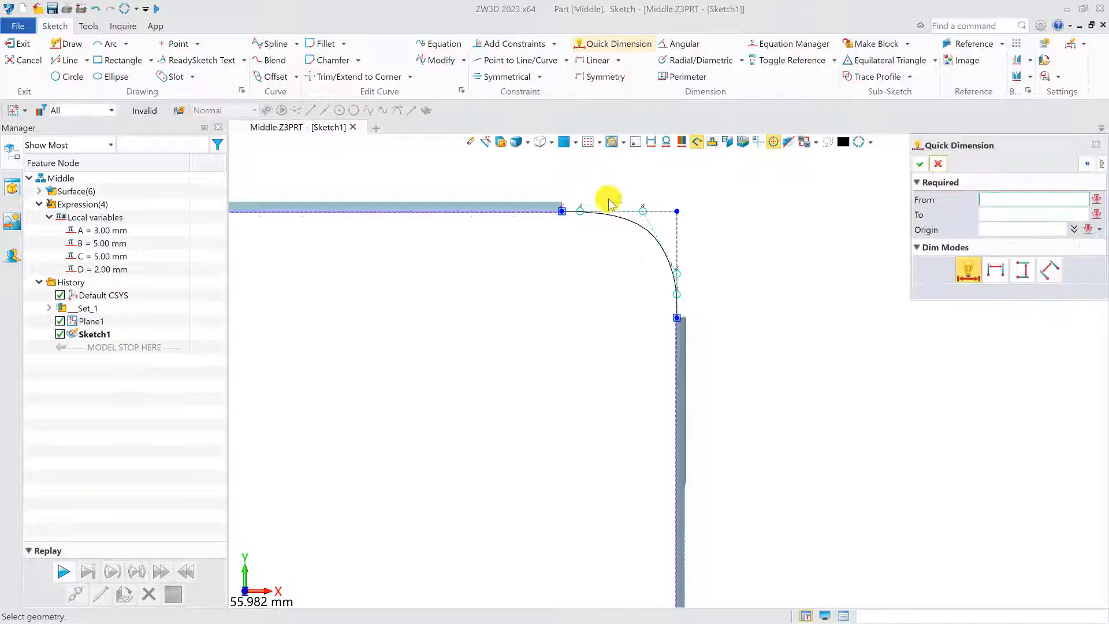
pyautogui.click(562, 211)
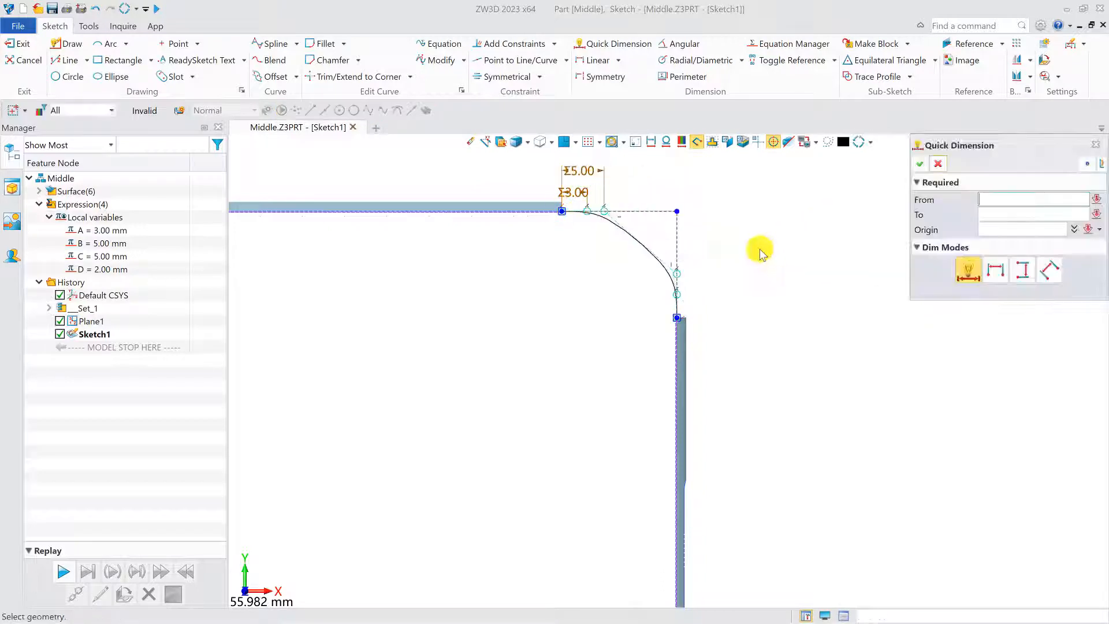
pyautogui.click(676, 318)
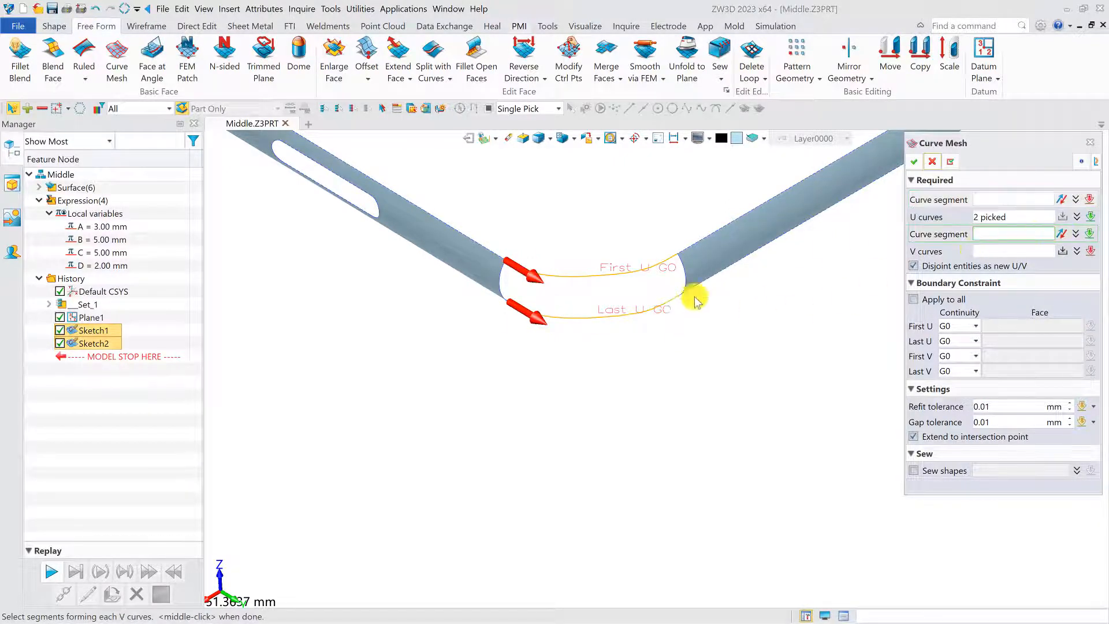
# Complete the Curve Mesh by picking the two V-direction boundary edges at the bend
pyautogui.click(690, 290)
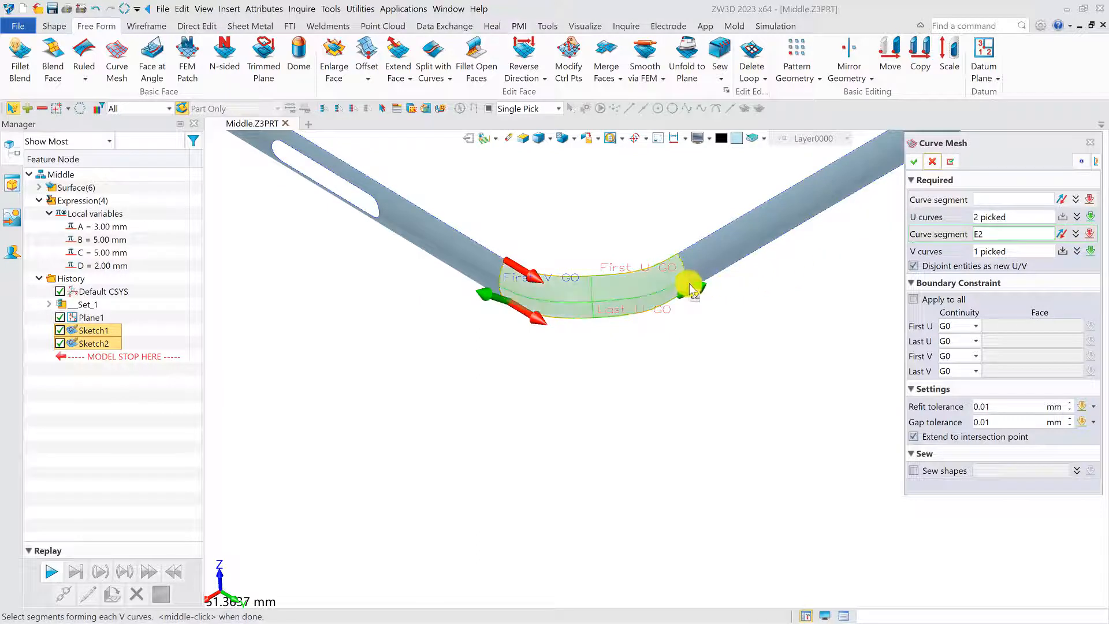
pyautogui.click(913, 161)
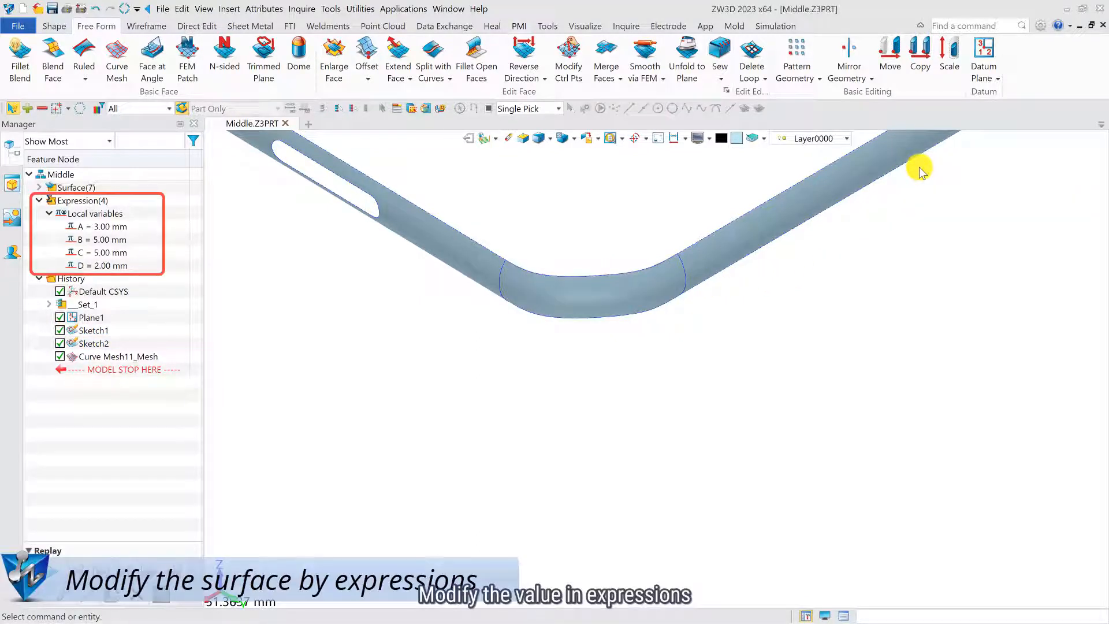
pyautogui.moveTo(326, 194)
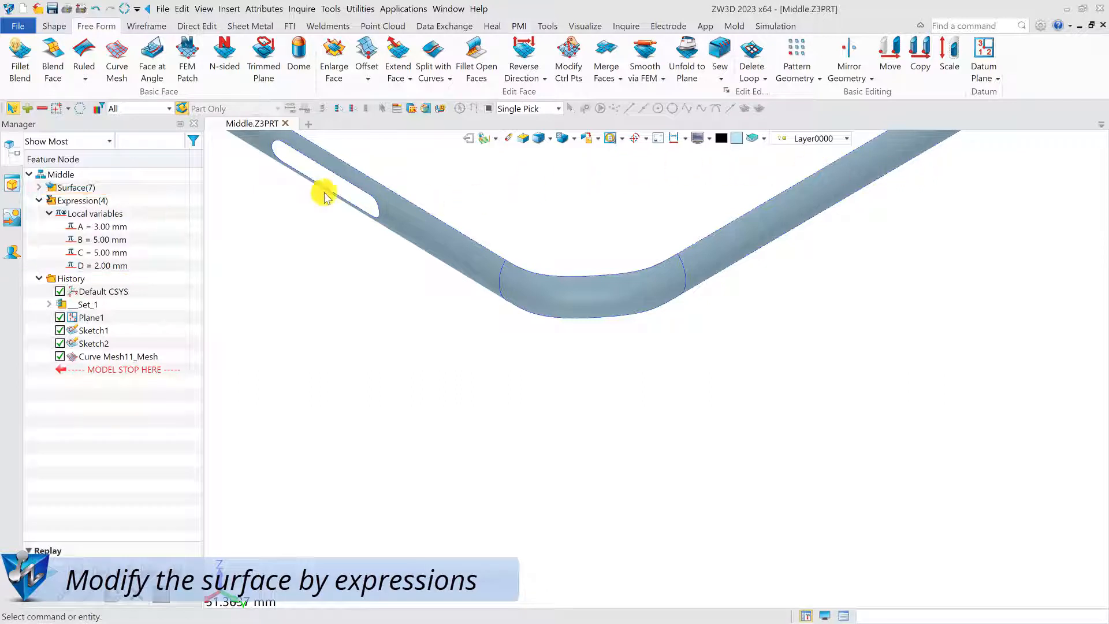
# Edit the Manager variables so B becomes 8.5 mm and C becomes 6 mm
pyautogui.doubleClick(99, 239)
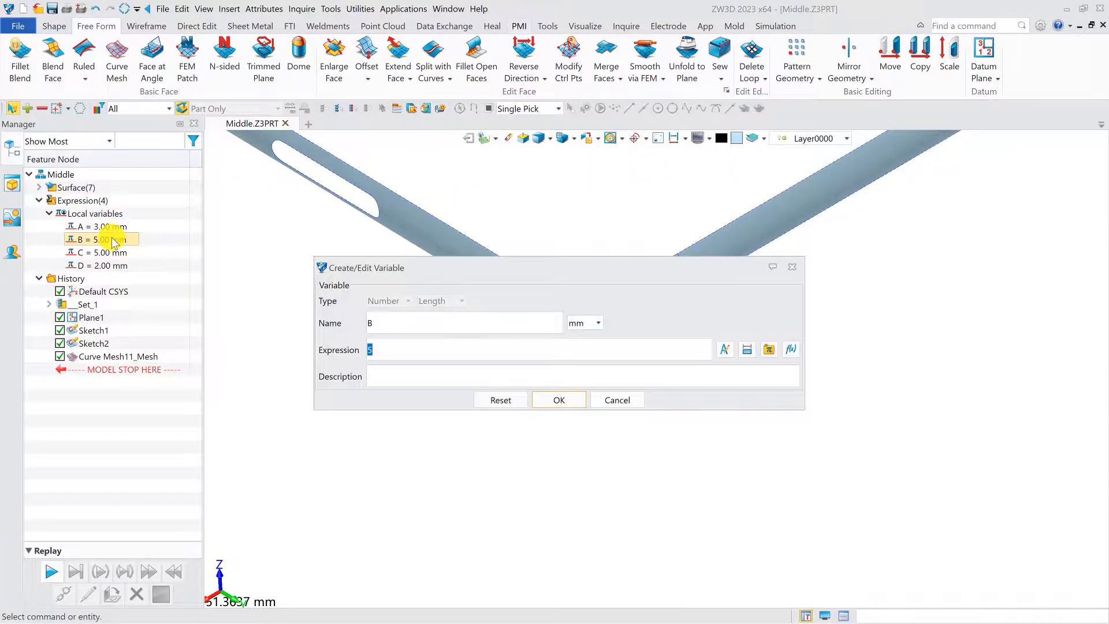
pyautogui.write('8')
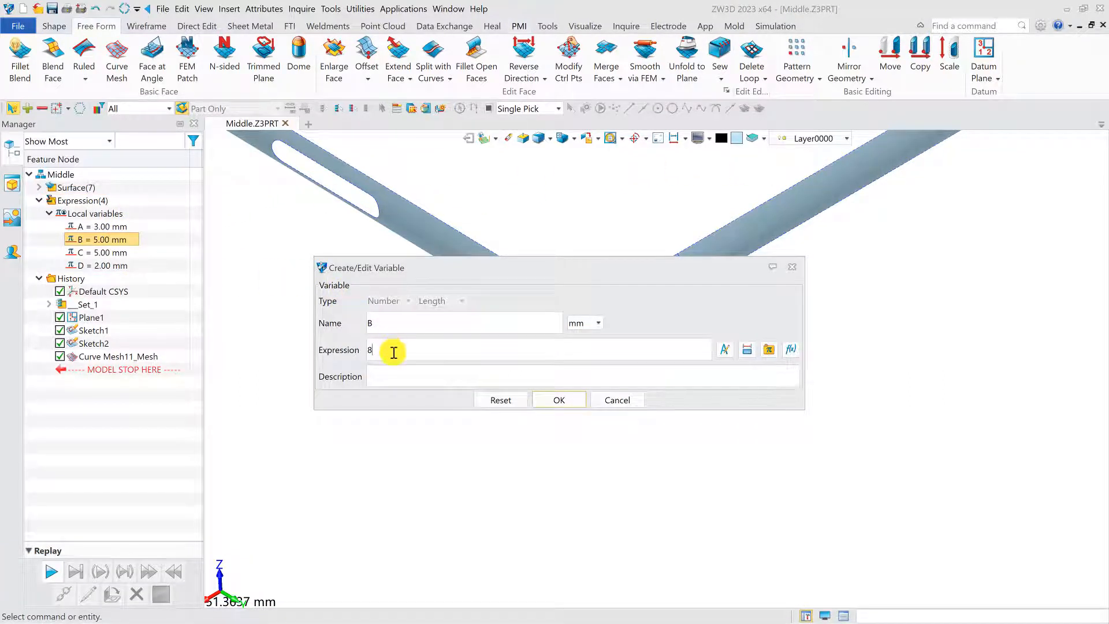
pyautogui.write('.5')
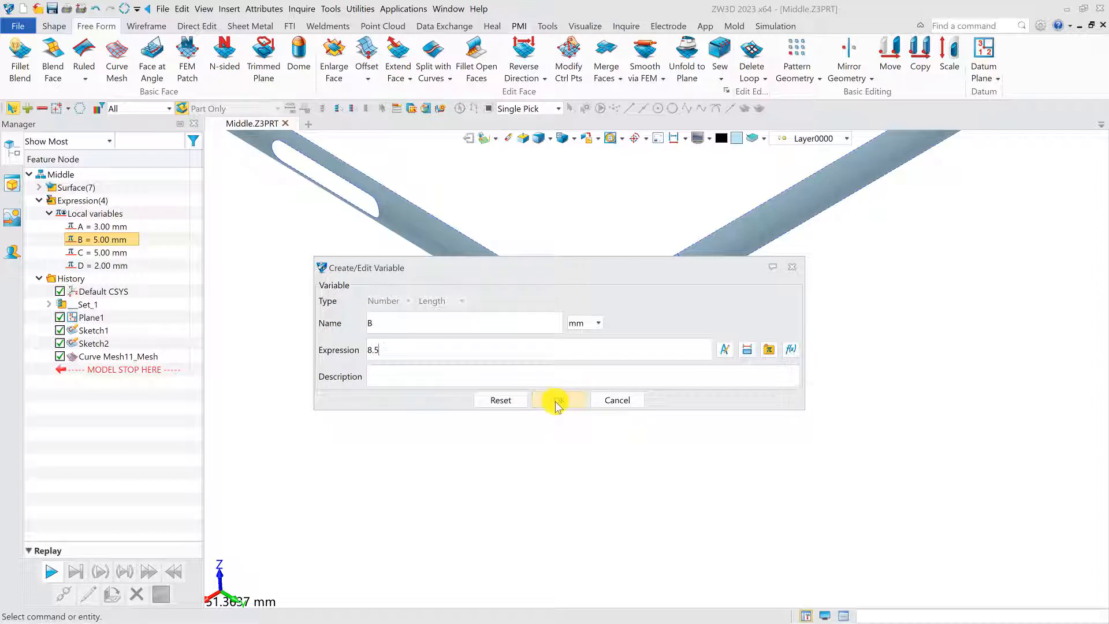
pyautogui.click(558, 400)
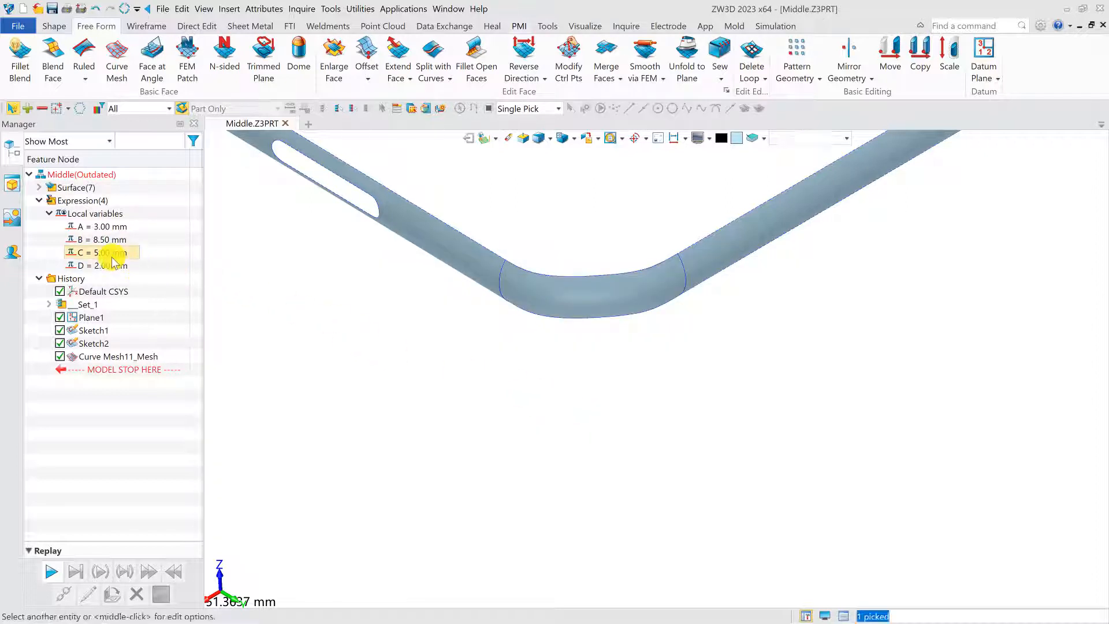
pyautogui.doubleClick(103, 253)
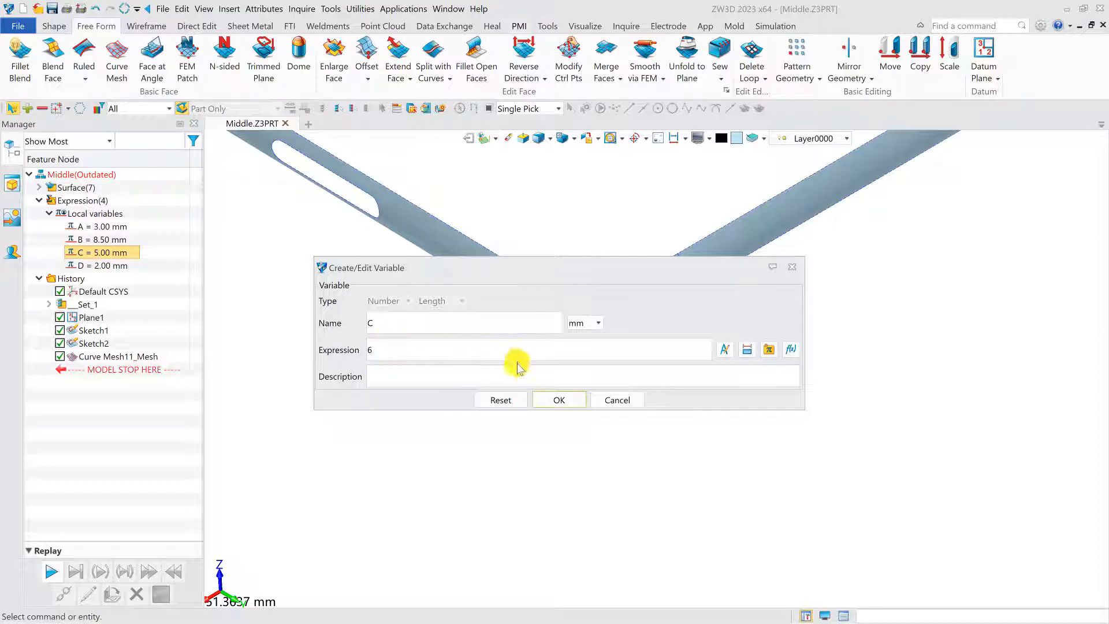
pyautogui.click(558, 400)
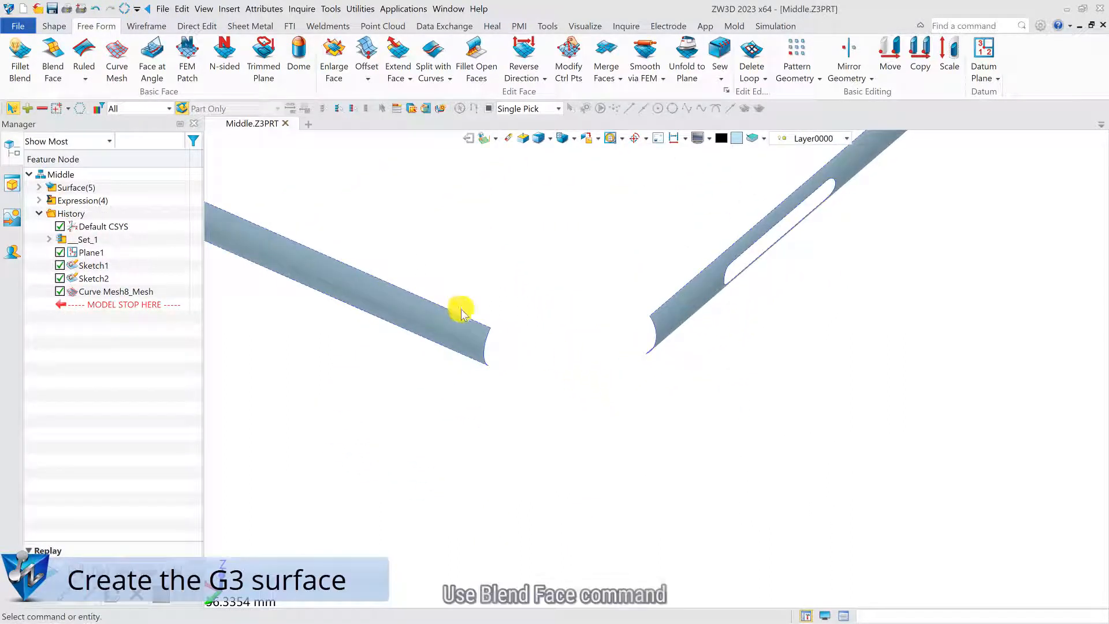
# Create a Blend Face between the two tube-end edges with Flow (G3) continuity
pyautogui.click(52, 61)
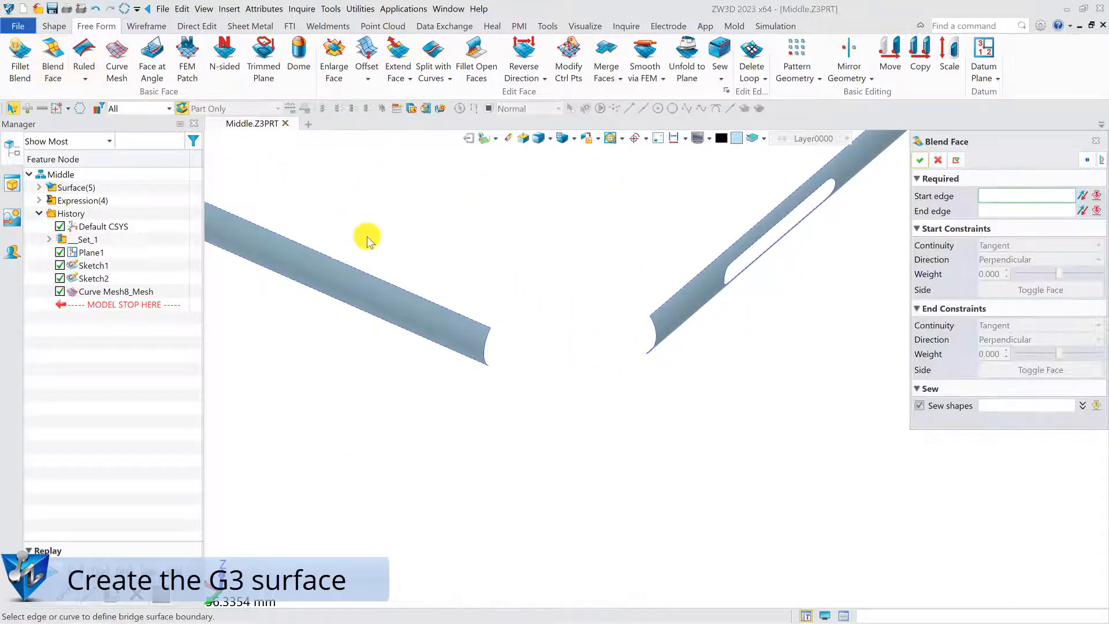
pyautogui.click(654, 330)
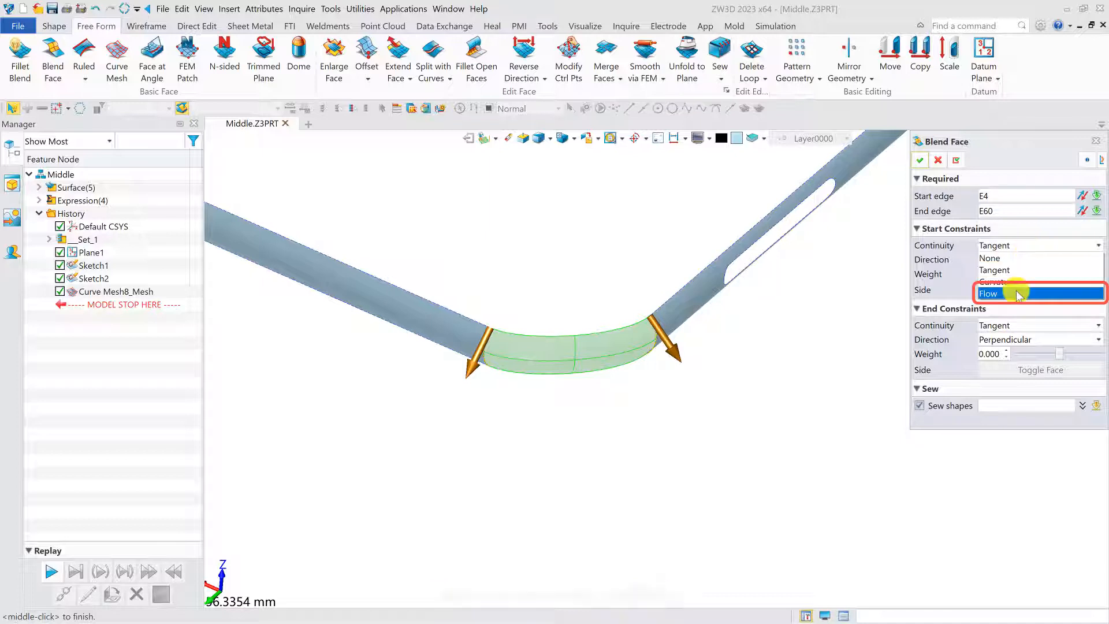
pyautogui.click(989, 292)
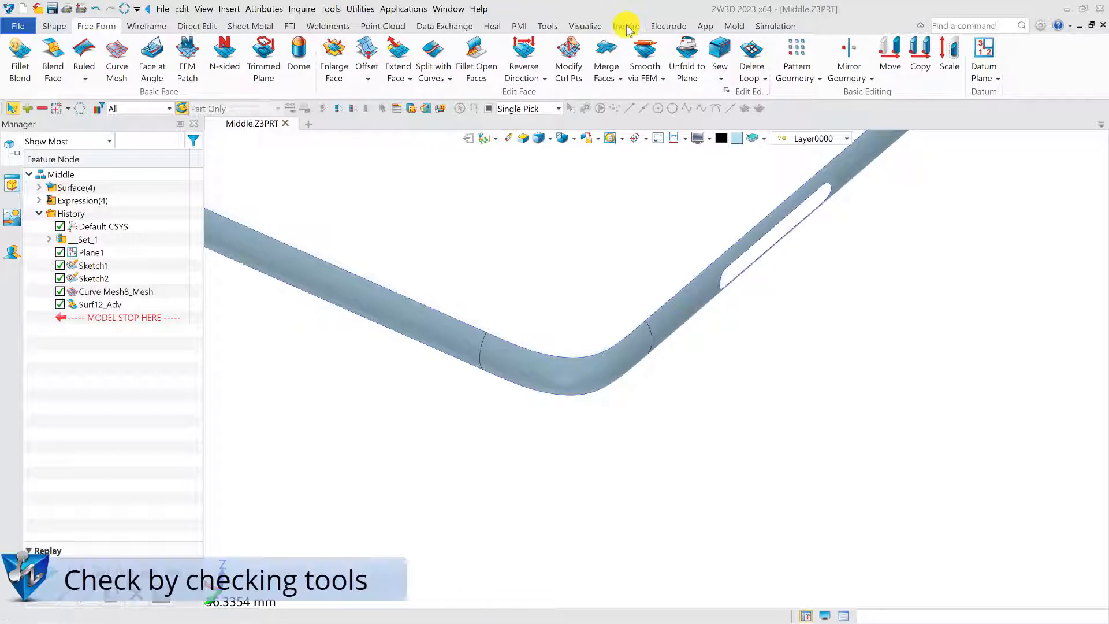
# Run an Inquire Surface Continuity check with Flow enabled on the bend faces
pyautogui.click(626, 27)
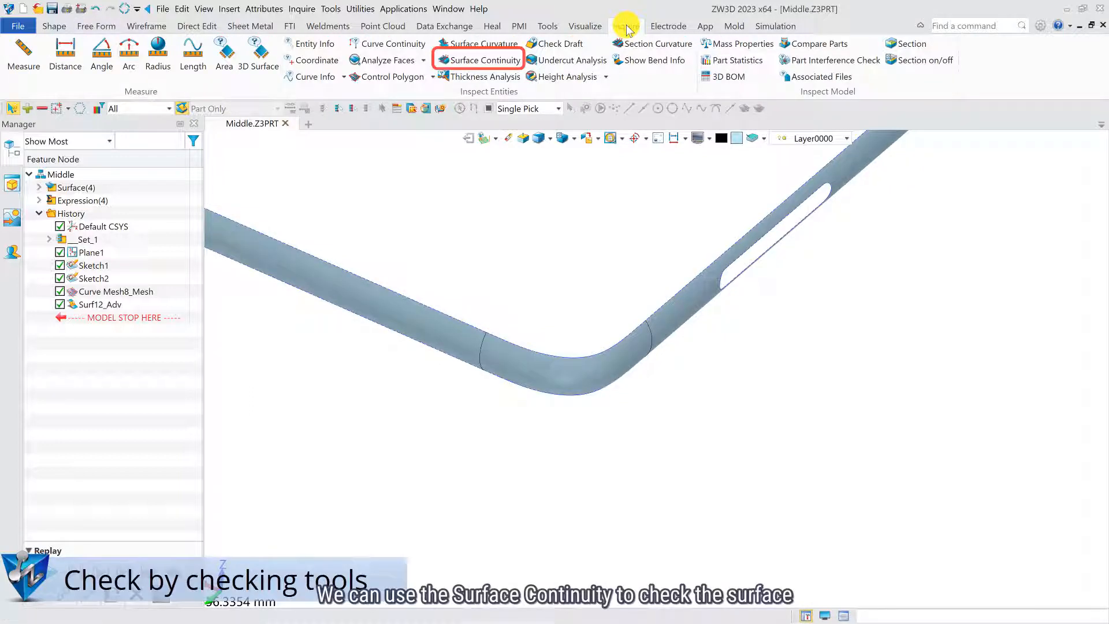
pyautogui.click(484, 60)
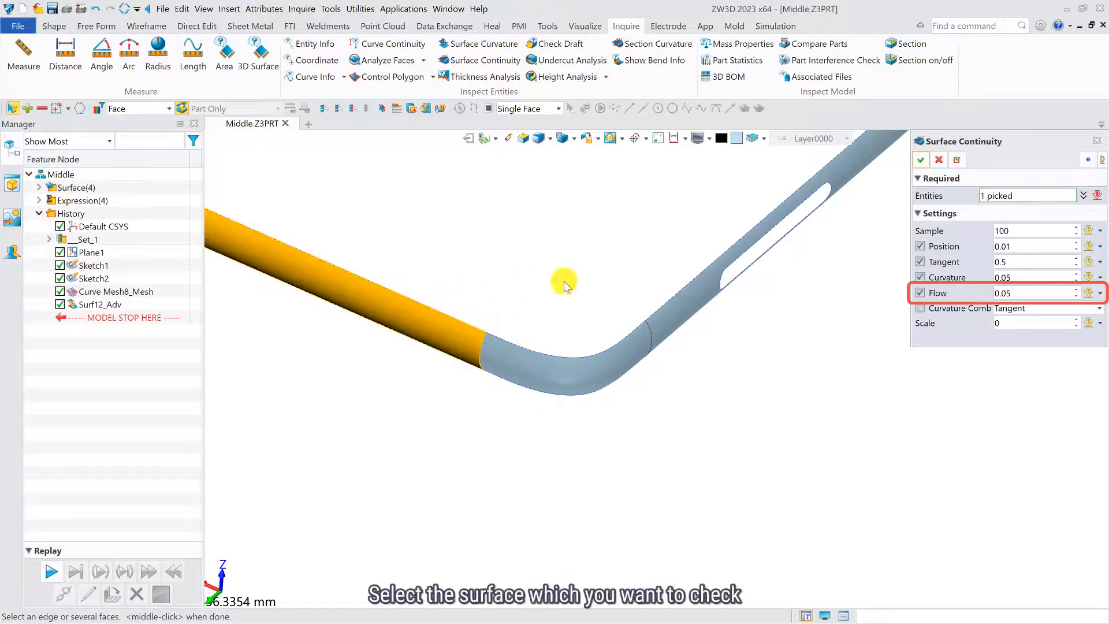
pyautogui.click(604, 357)
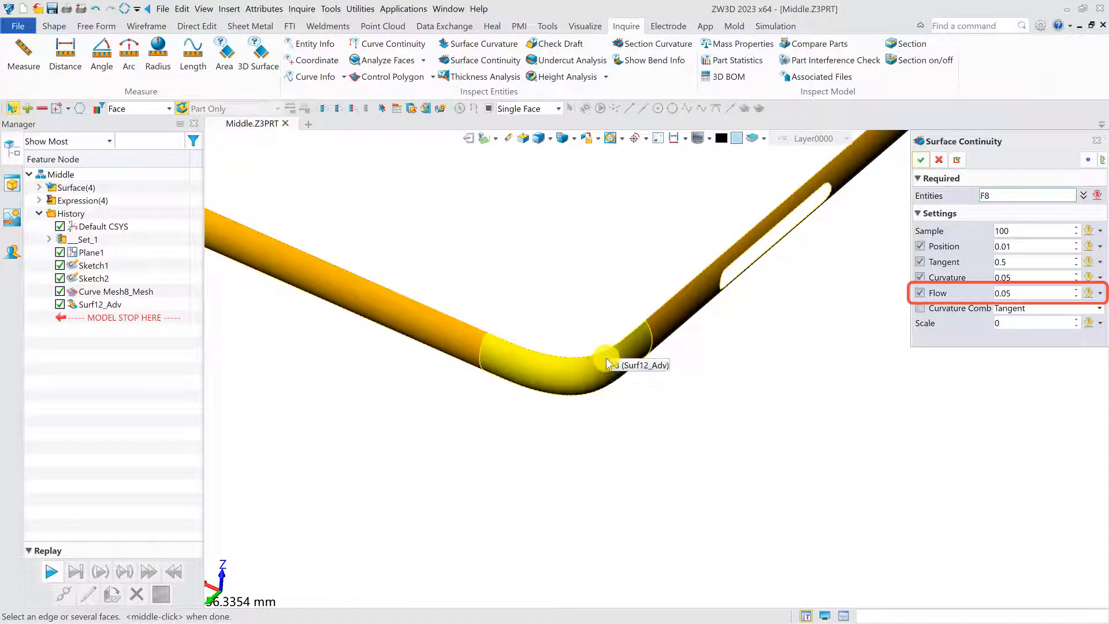